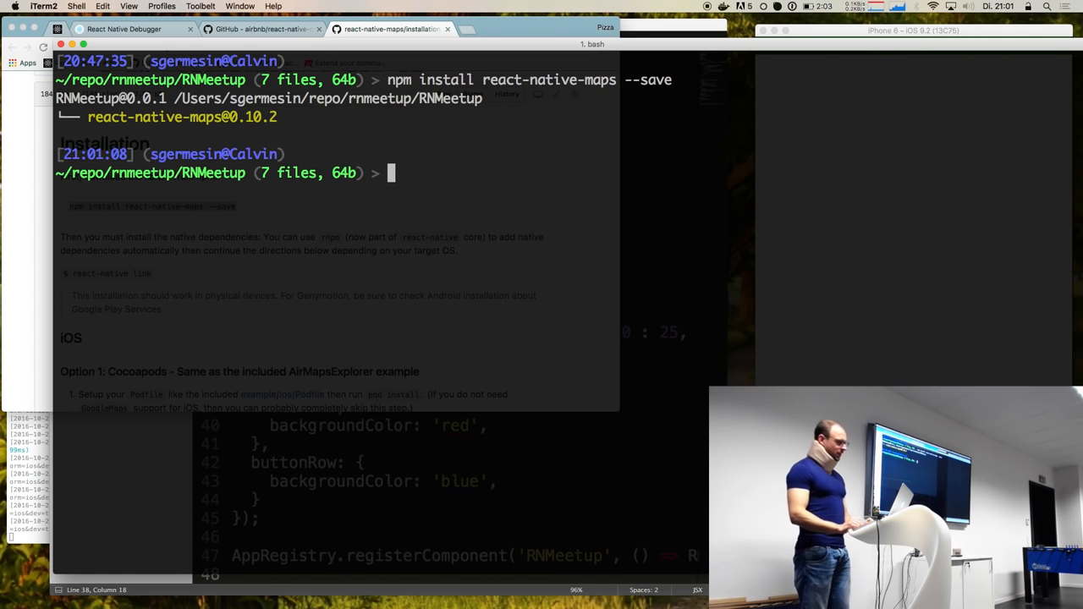
# - Run 'open node_modules/react-native-maps' to show the react-native-maps package folder in Finder
pyautogui.write('open')
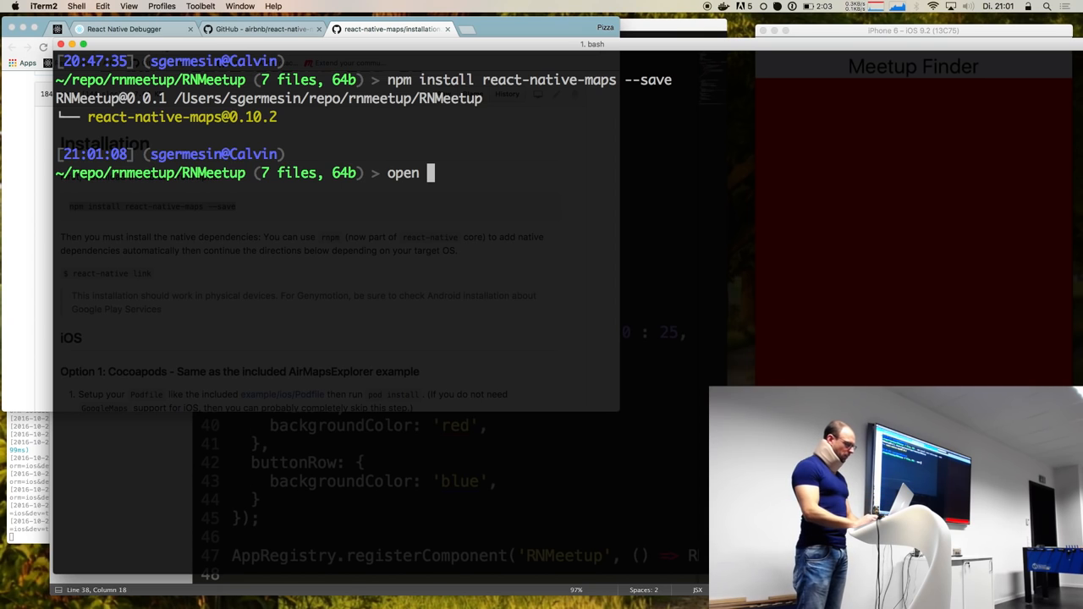
pyautogui.write('node_modules/')
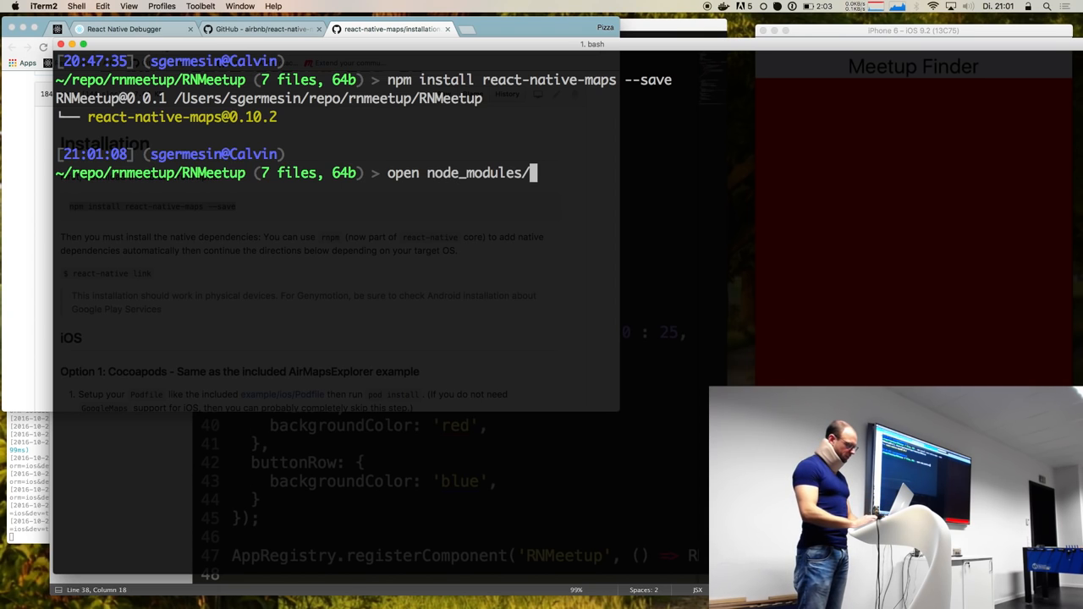
pyautogui.write('react-native-')
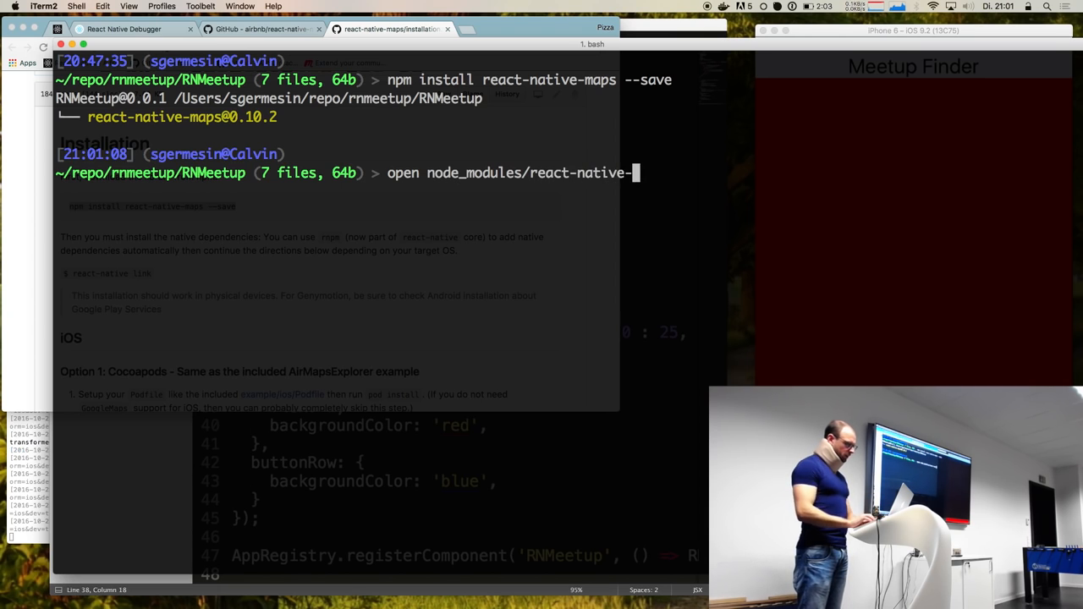
pyautogui.press('Return')
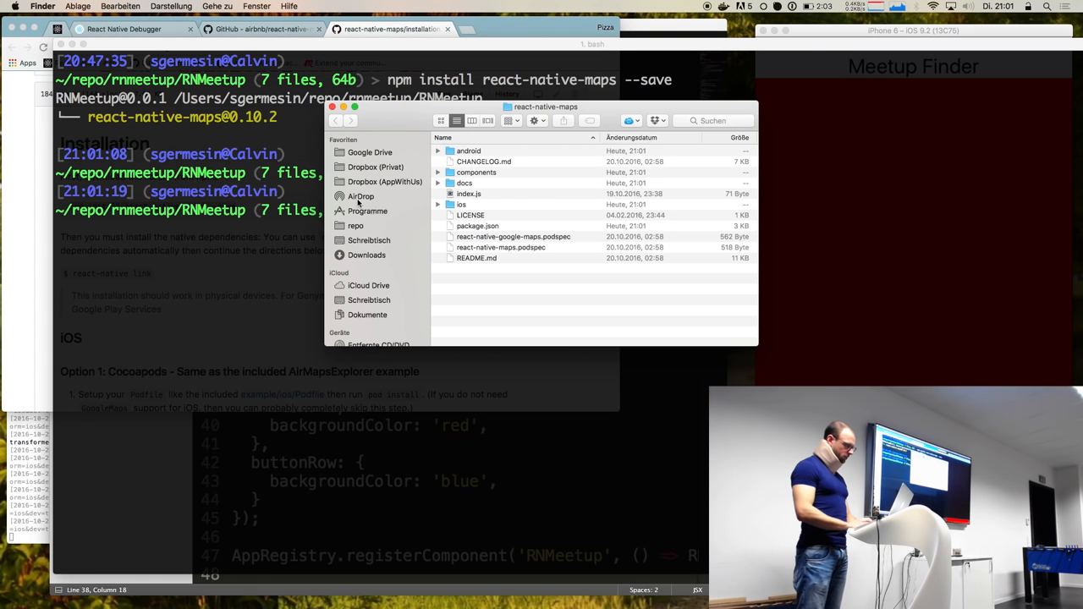